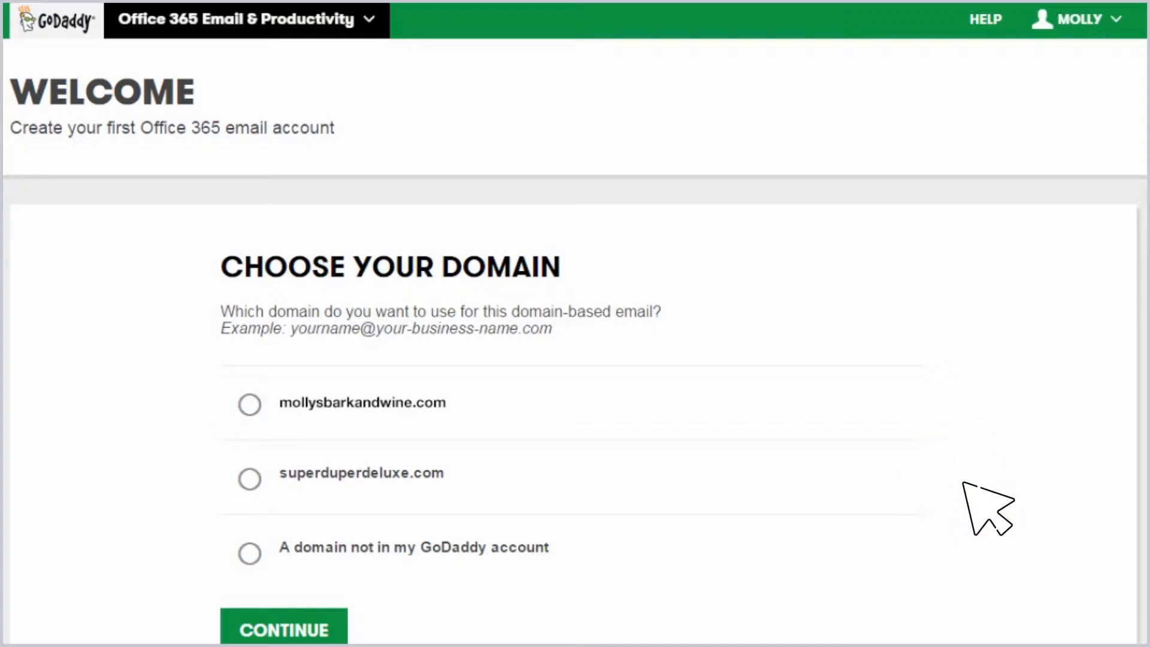
Choose mollysbarkandwine.com as the email domain and continue to the account form.
{"action": "scroll", "scroll_direction": "down", "scroll_amount": 3}
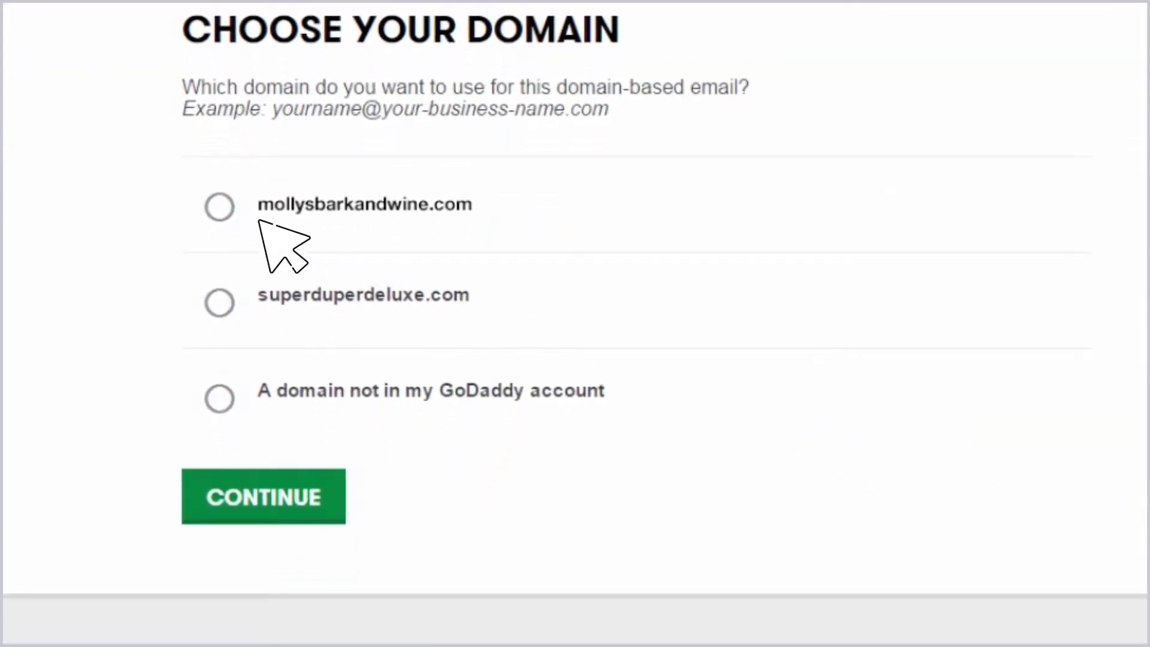
{"action": "left_click", "coordinate": [219, 206]}
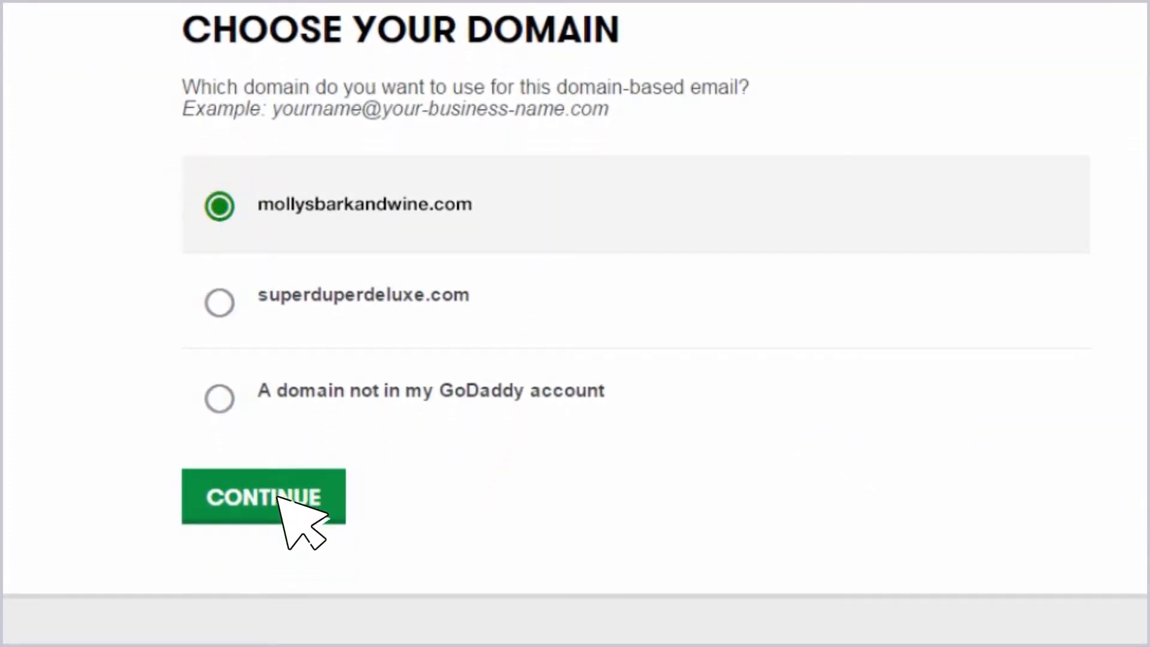
{"action": "left_click", "coordinate": [262, 496]}
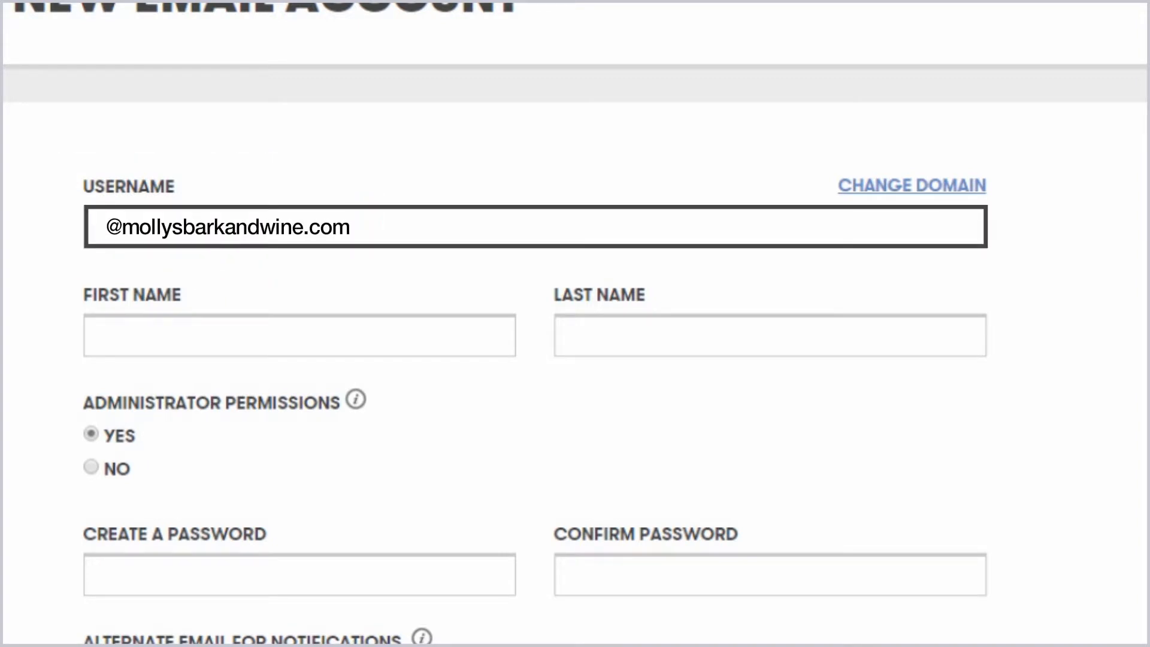
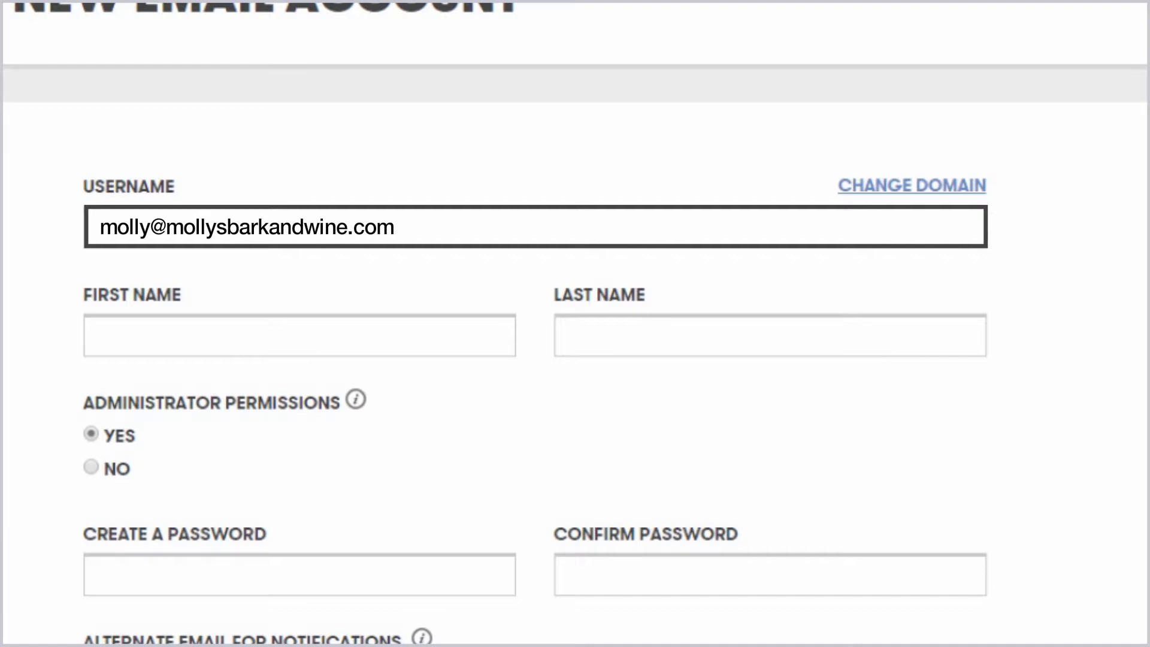
{"action": "mouse_move", "coordinate": [94, 409]}
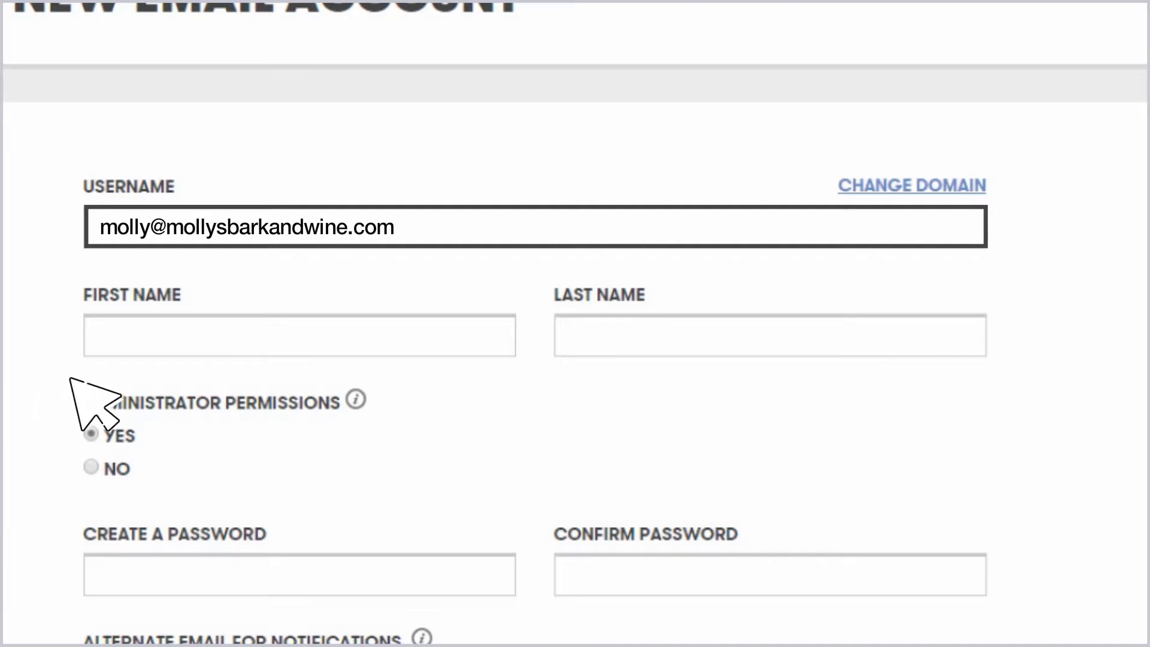
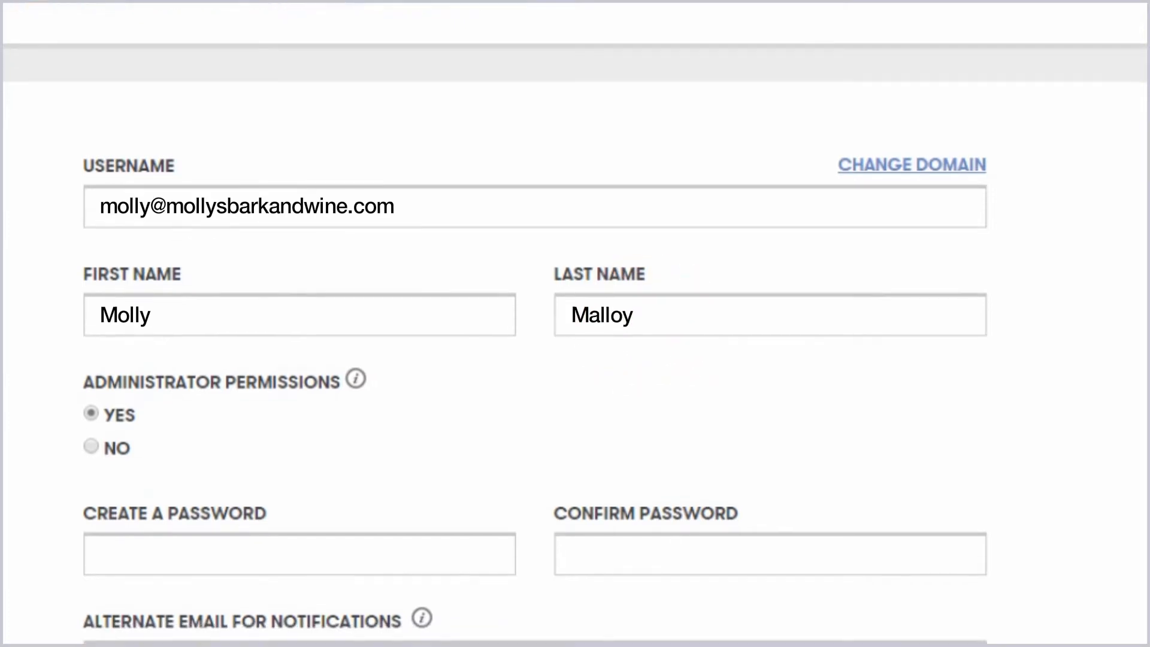
{"action": "scroll", "scroll_direction": "down", "scroll_amount": 3}
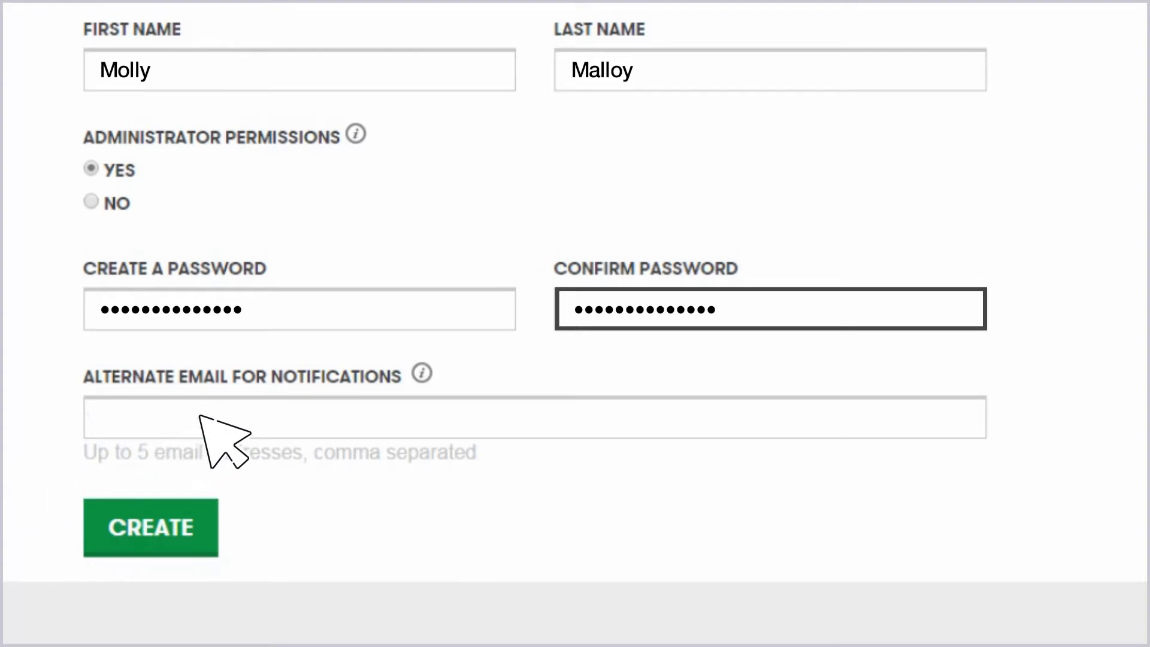
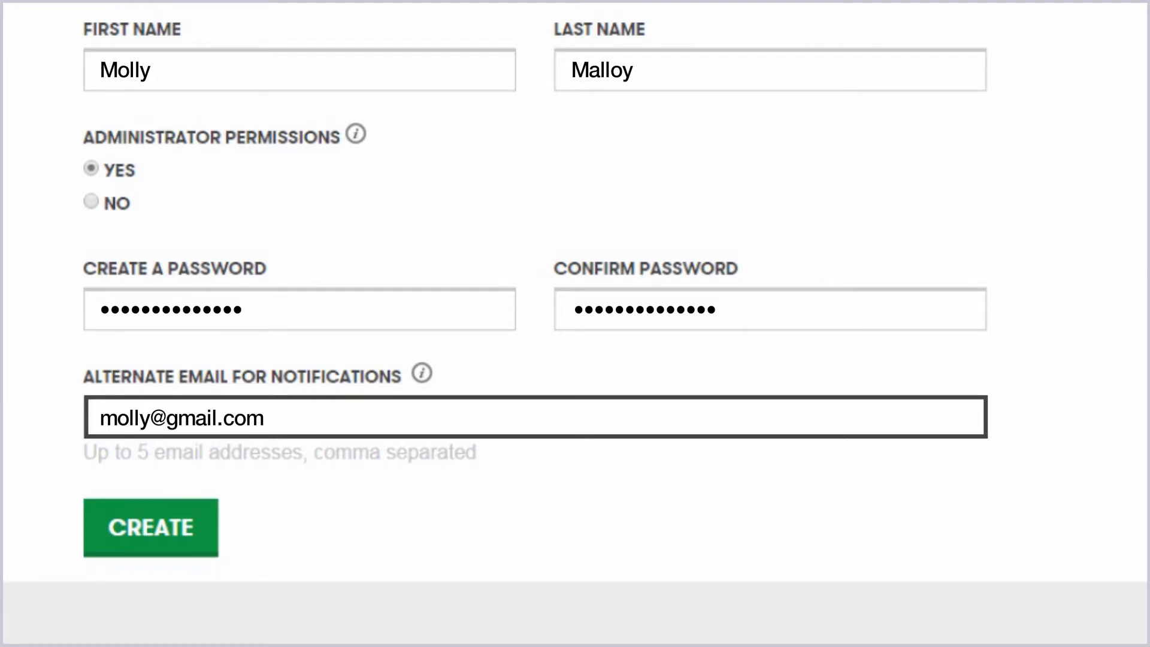
{"action": "left_click", "coordinate": [150, 527]}
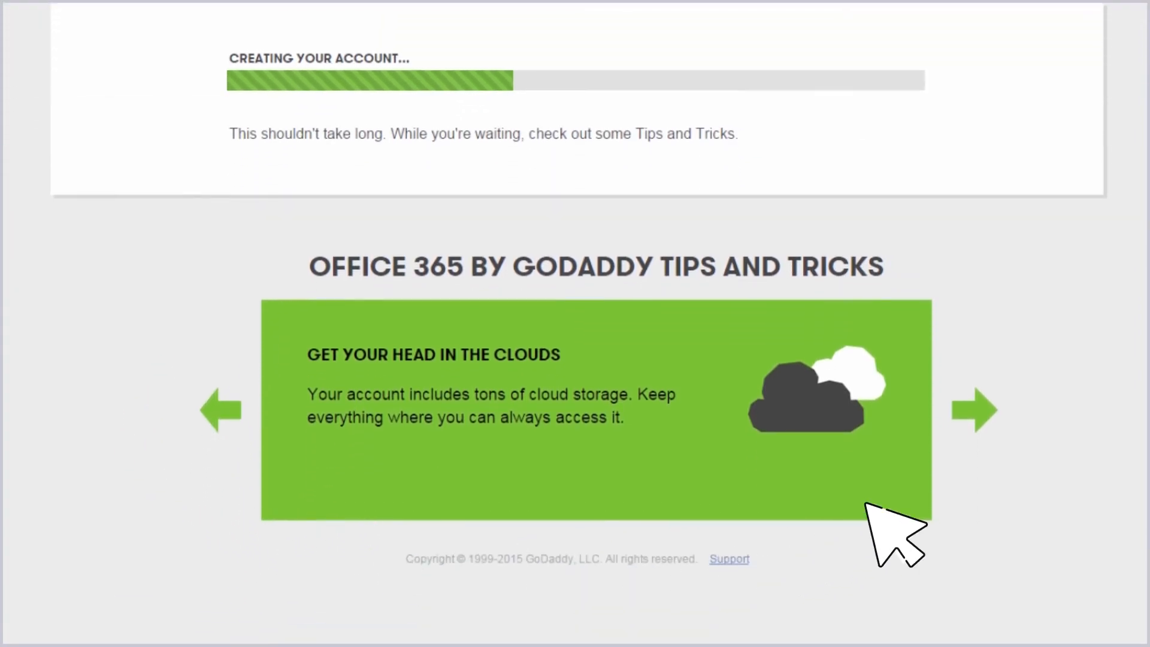
Browse two more Tips and Tricks while the account is being created.
{"action": "left_click", "coordinate": [974, 409]}
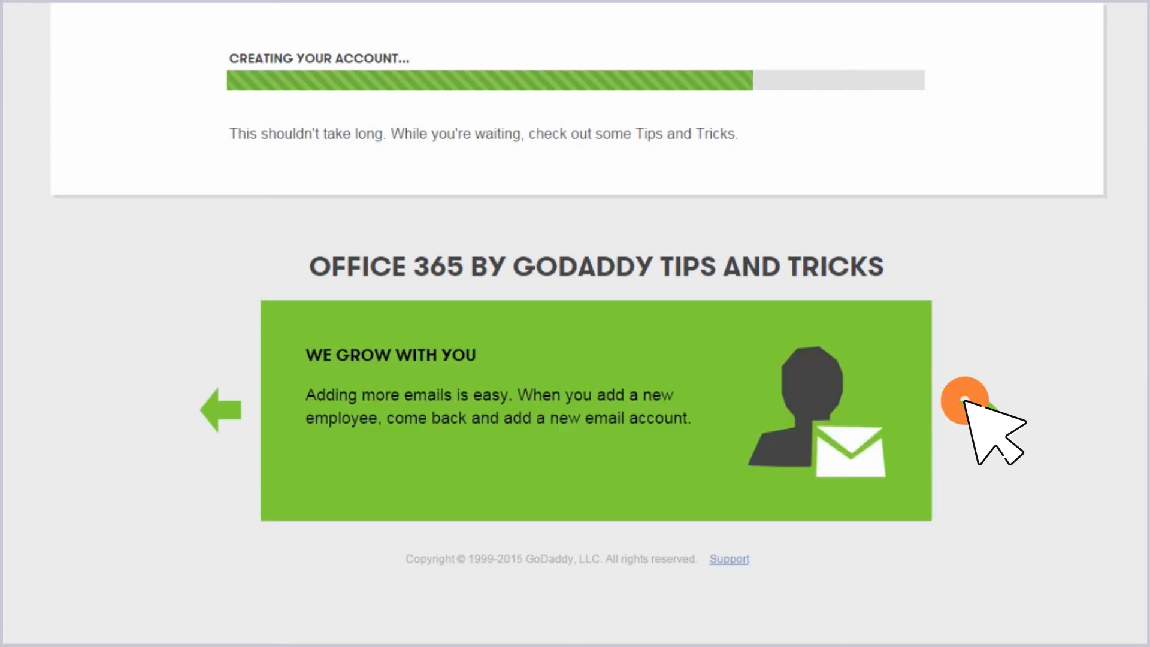
{"action": "left_click", "coordinate": [962, 401]}
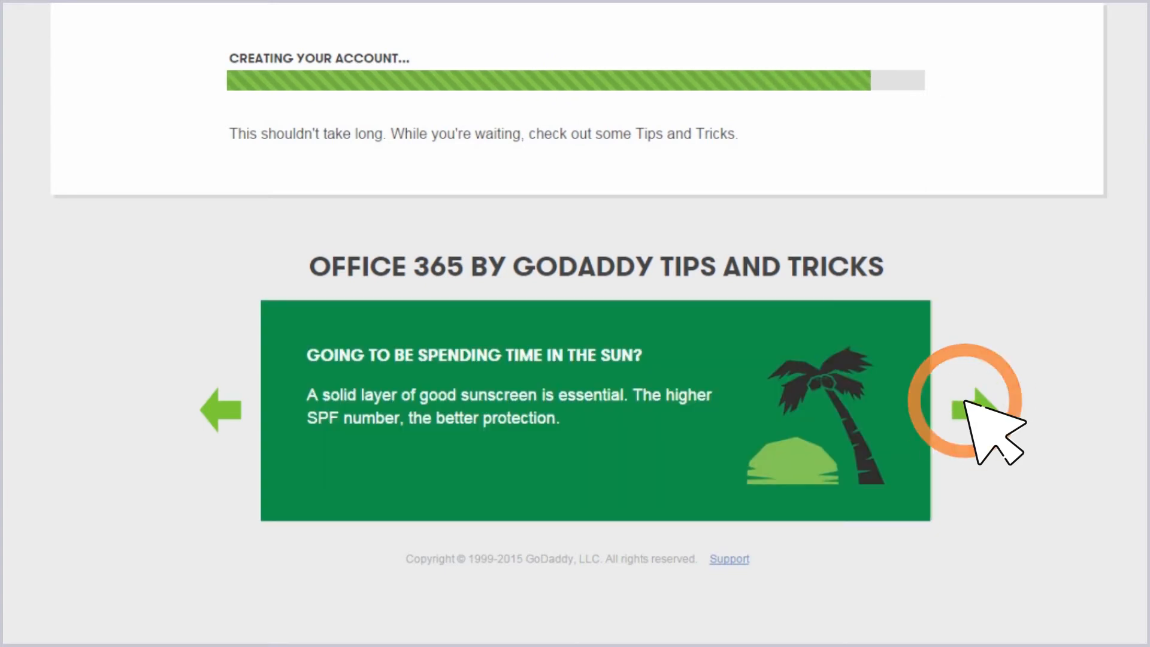